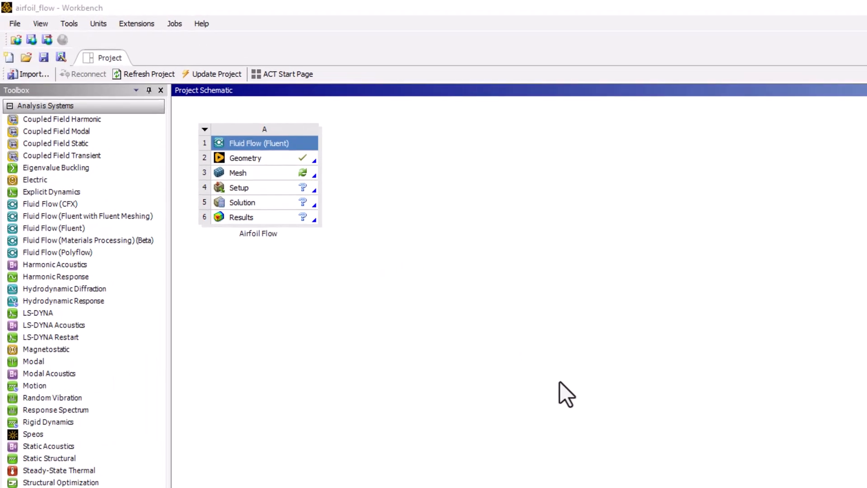
{"action": "mouse_move", "coordinate": [399, 240]}
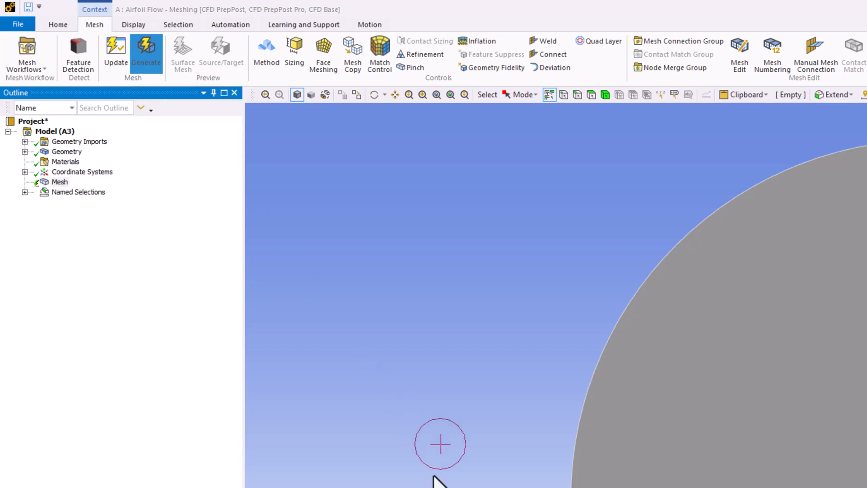
Step: Generate the default coarse CFD mesh of the airfoil flow domain
{"action": "left_click", "coordinate": [145, 53]}
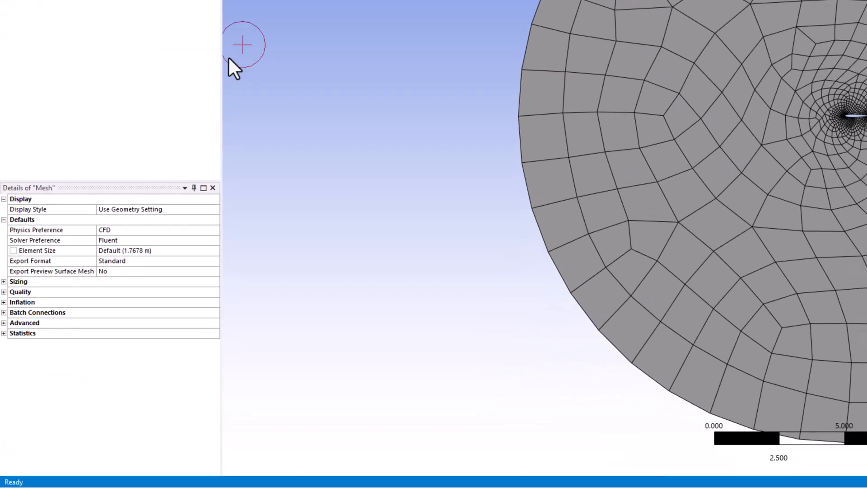
{"action": "mouse_move", "coordinate": [163, 211]}
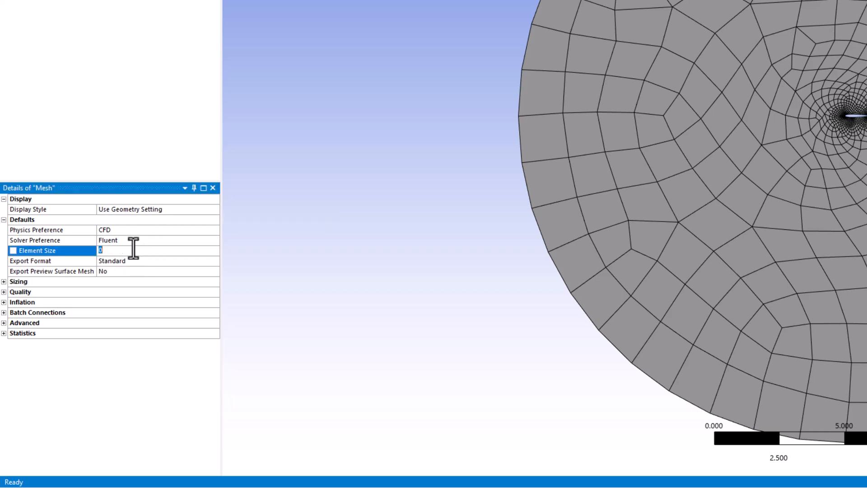
Step: Set the mesh Element Size to 0.5 m and update to regenerate a finer mesh
{"action": "type", "text": "0.5 m"}
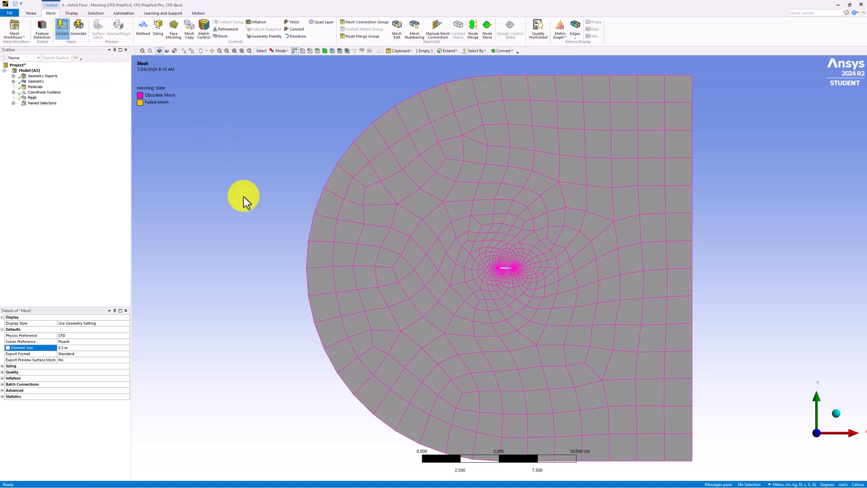
{"action": "left_click", "coordinate": [78, 30]}
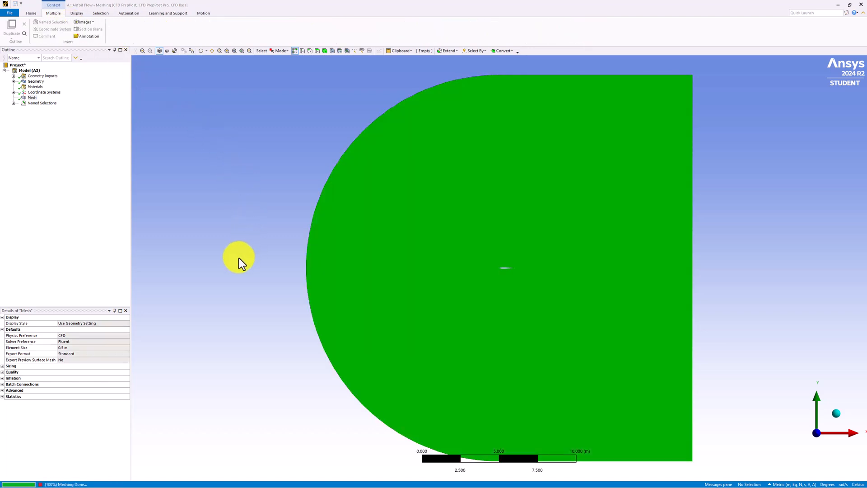
{"action": "left_click", "coordinate": [78, 31]}
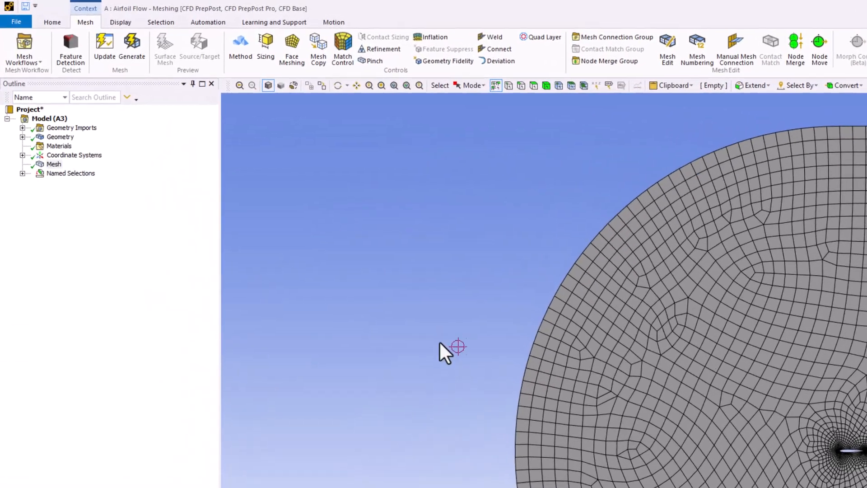
{"action": "mouse_move", "coordinate": [266, 45]}
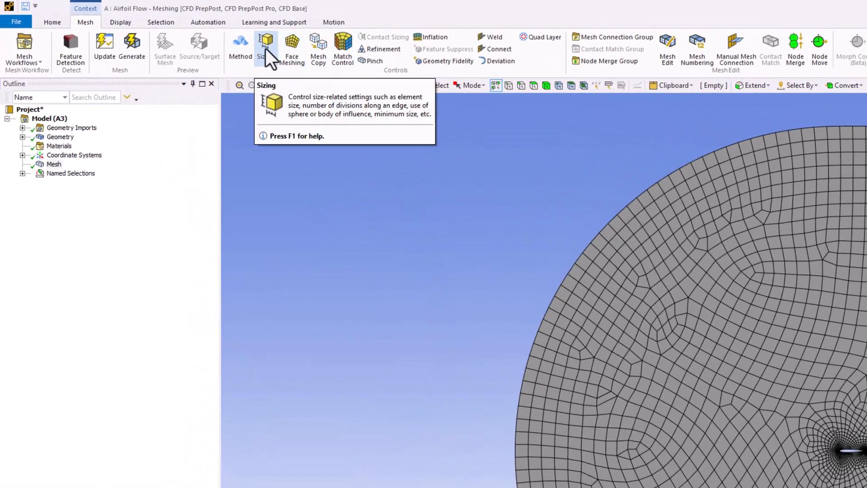
Step: Insert a Face Sizing control scoped to the single flow-domain face
{"action": "left_click", "coordinate": [265, 44]}
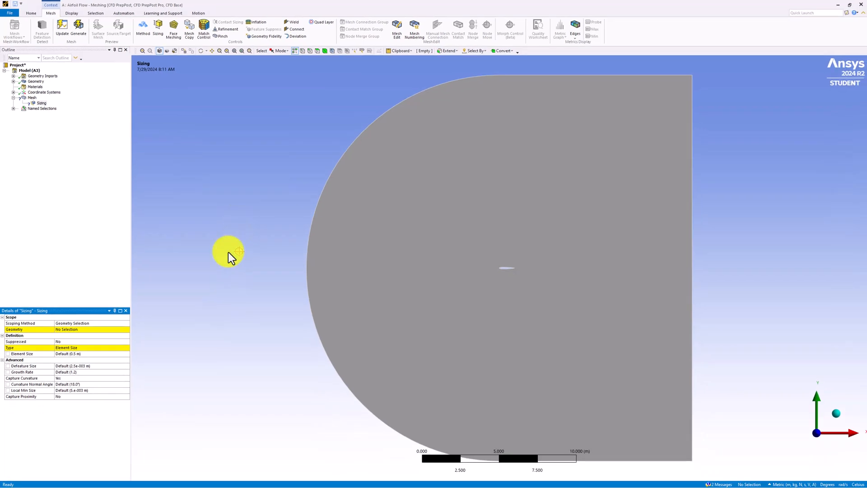
{"action": "left_click", "coordinate": [422, 255]}
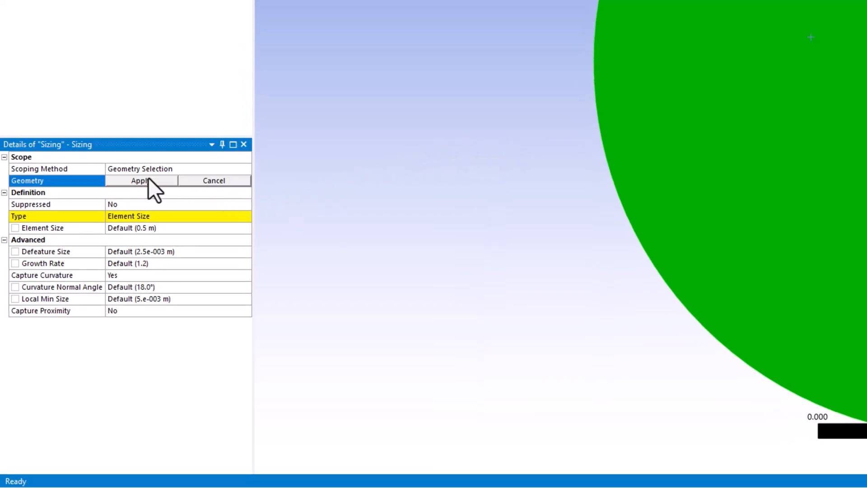
{"action": "left_click", "coordinate": [140, 180]}
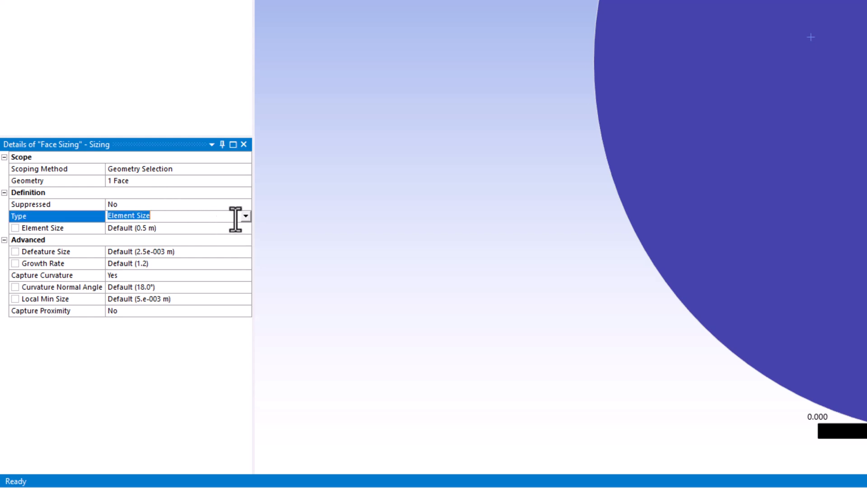
{"action": "left_click", "coordinate": [127, 228]}
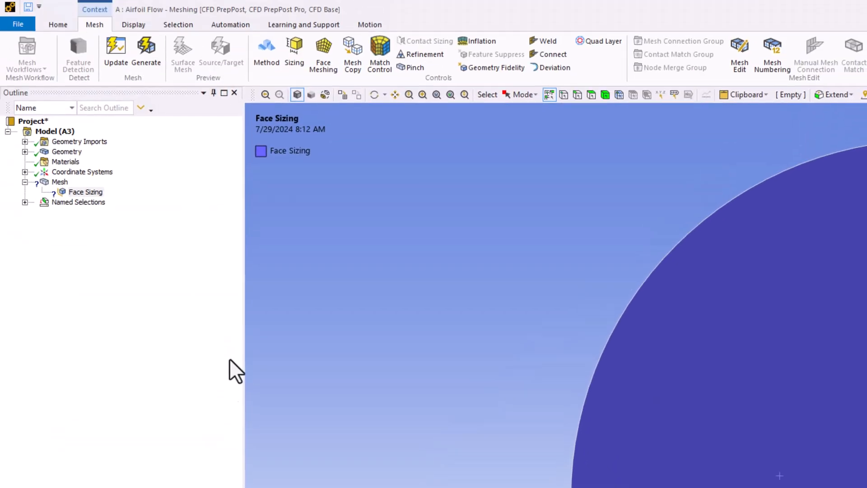
Step: Insert a new Cartesian coordinate system and rename it 'Airfoil Center'
{"action": "right_click", "coordinate": [82, 171]}
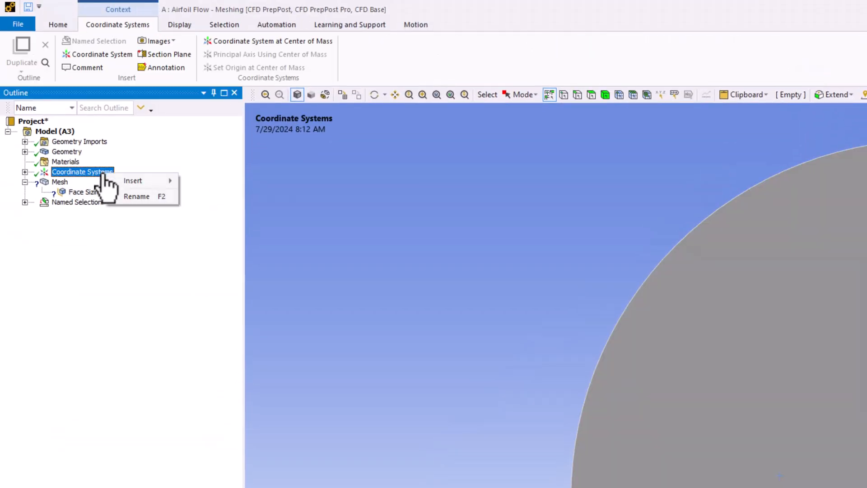
{"action": "mouse_move", "coordinate": [133, 181]}
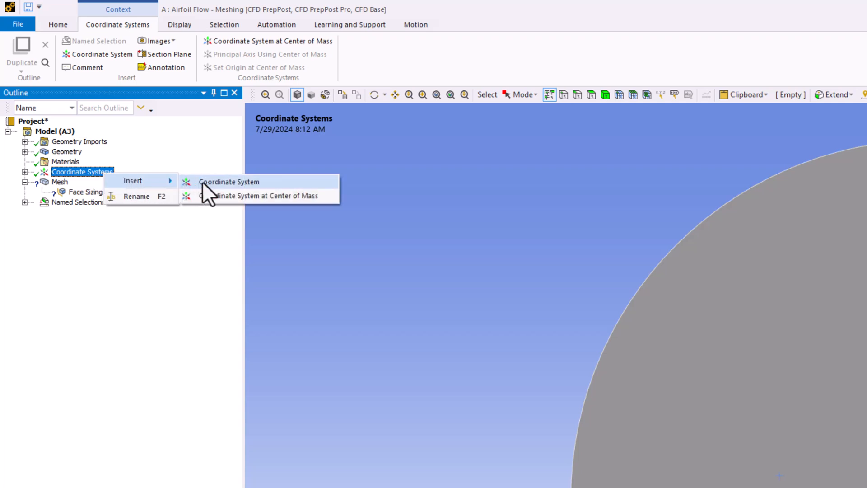
{"action": "left_click", "coordinate": [228, 181]}
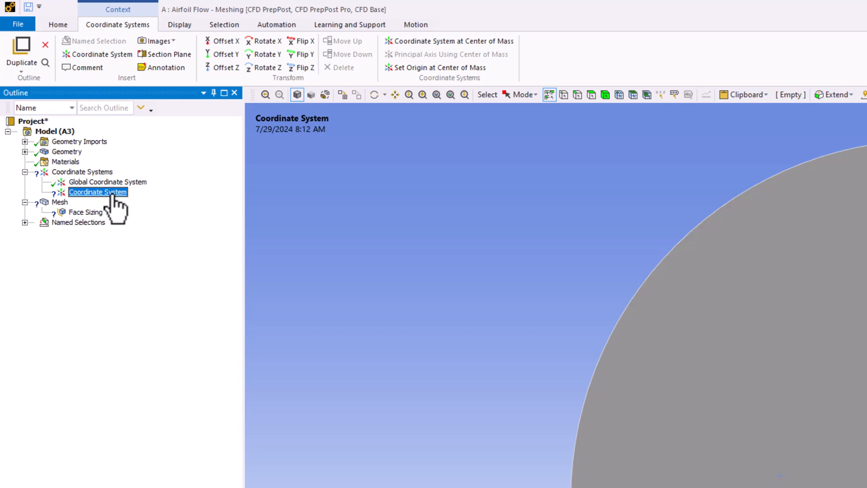
{"action": "right_click", "coordinate": [97, 191]}
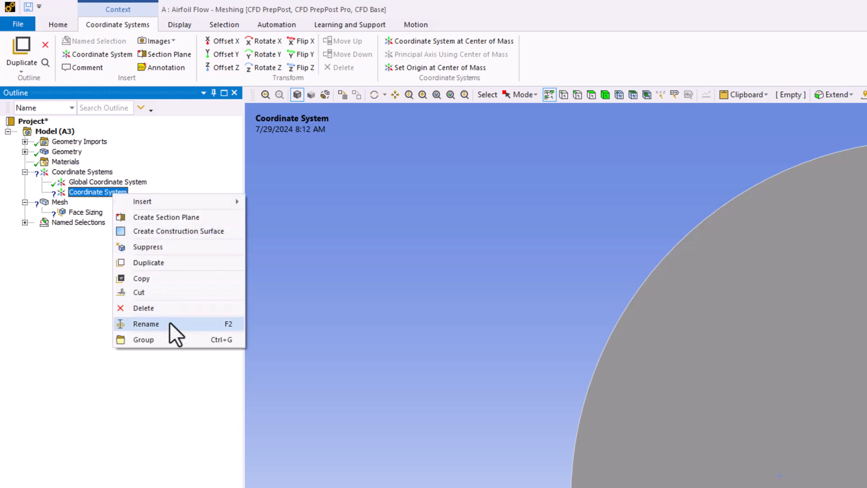
{"action": "left_click", "coordinate": [146, 323]}
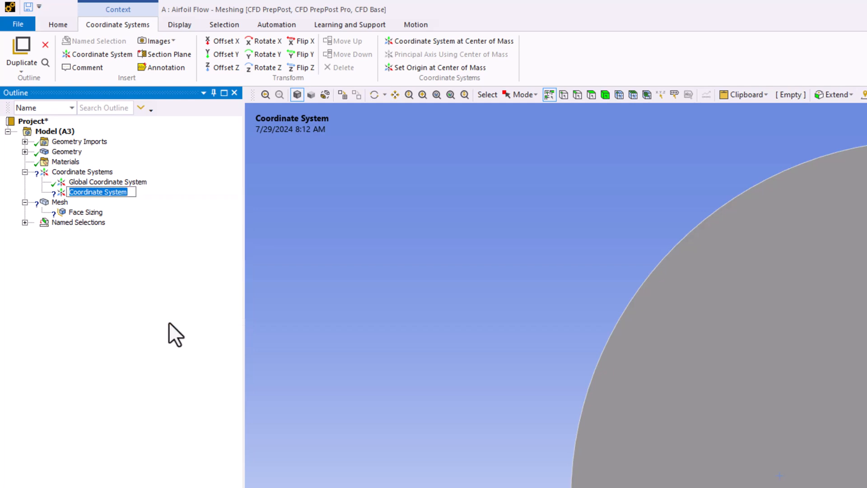
{"action": "type", "text": "Ai"}
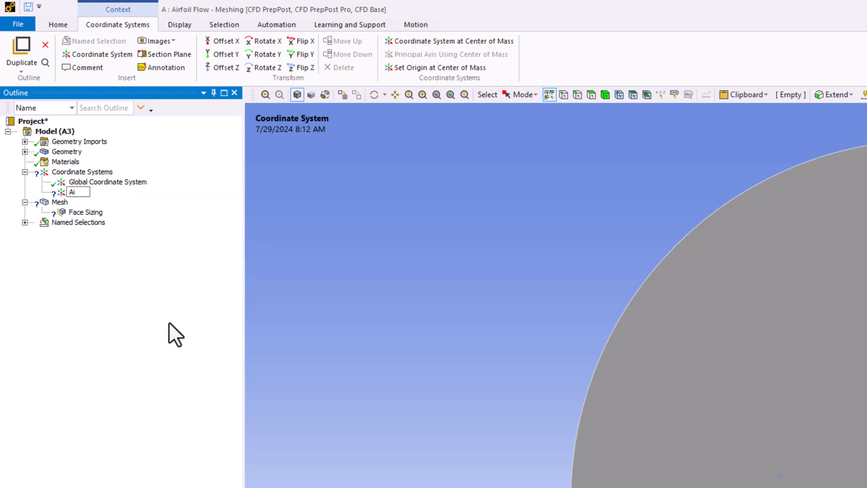
{"action": "type", "text": "Airfoil Center"}
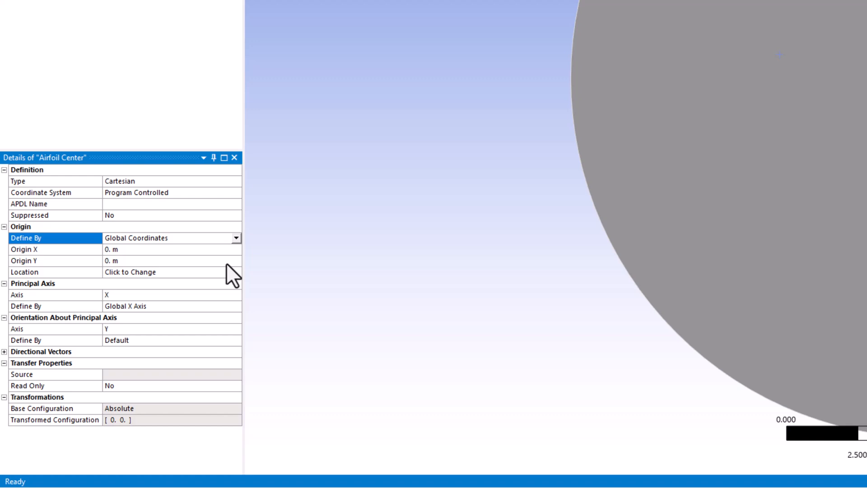
{"action": "mouse_move", "coordinate": [142, 257]}
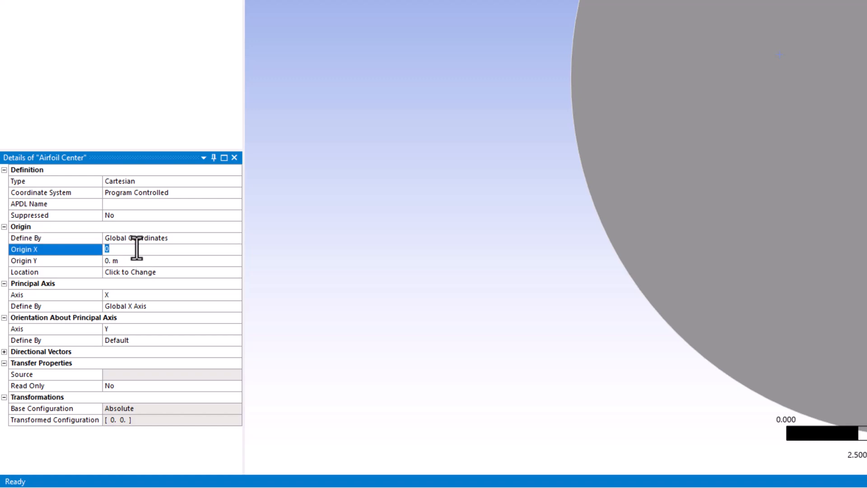
Step: Set the Airfoil Center origin X to 0.5 m, leaving Y at 0 m
{"action": "type", "text": "0.5 m"}
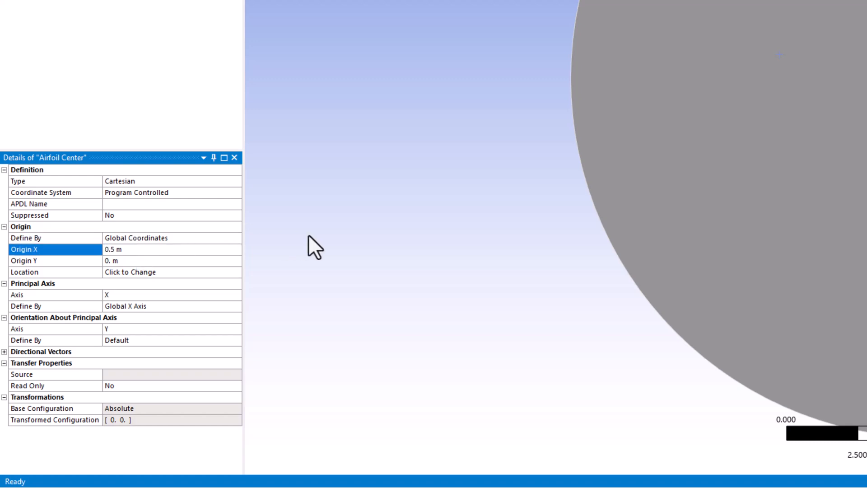
{"action": "mouse_move", "coordinate": [279, 252]}
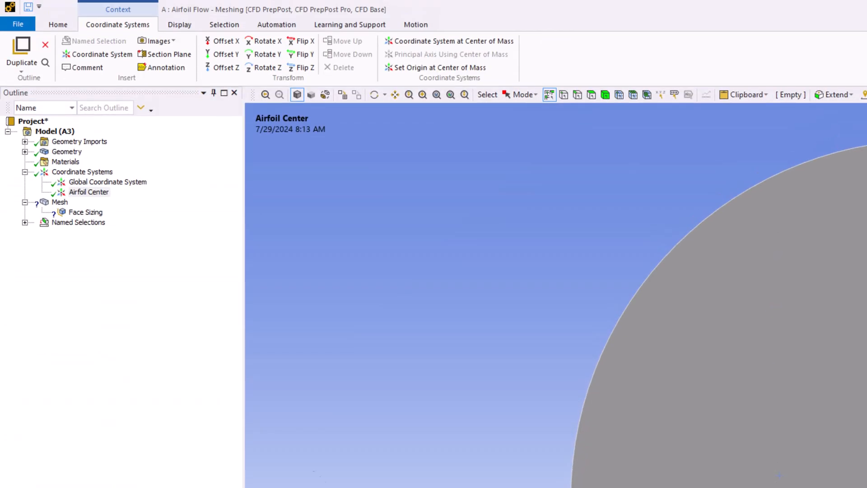
Step: Centre the Face Sizing sphere of influence on Airfoil Center with 5e-2 m element size
{"action": "left_click", "coordinate": [86, 211]}
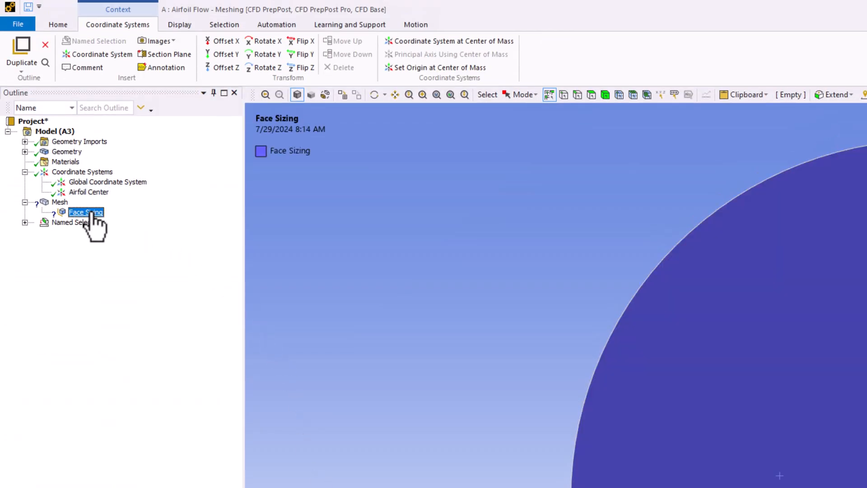
{"action": "left_click", "coordinate": [85, 212]}
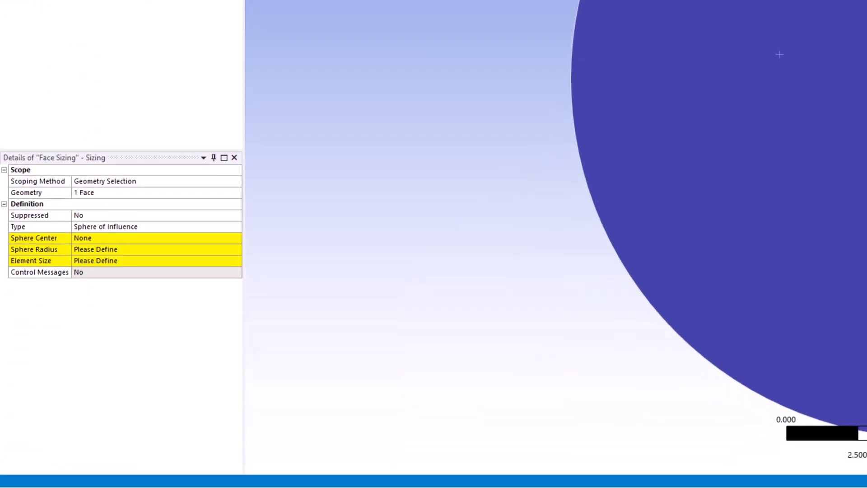
{"action": "left_click", "coordinate": [154, 238]}
{"action": "type", "text": "3.0 m"}
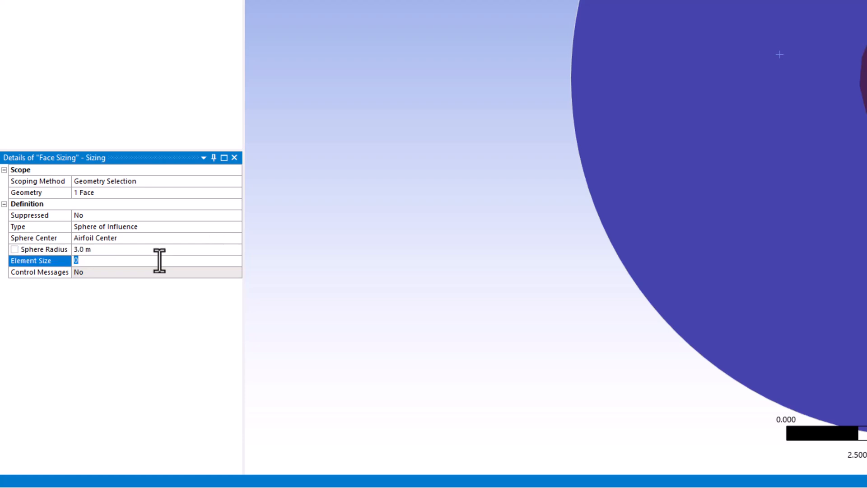
{"action": "type", "text": "5.e-002 m"}
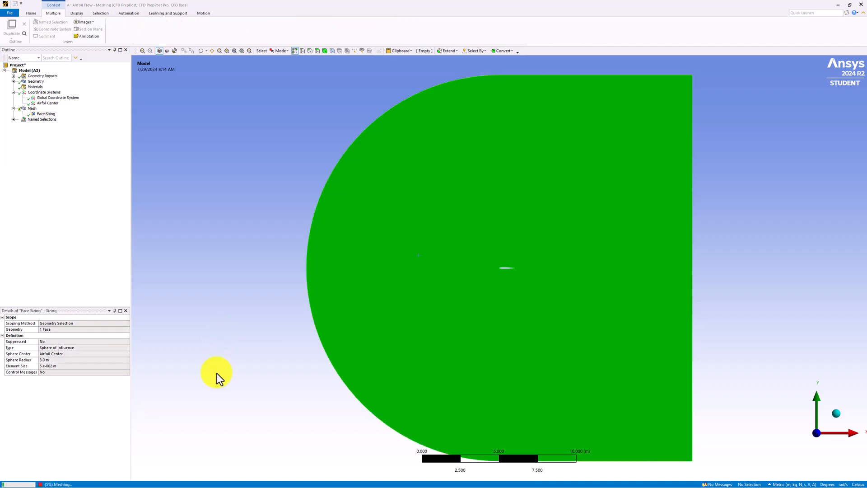
Step: Insert a second Sizing control under the mesh for the airfoil edge
{"action": "left_click", "coordinate": [45, 113]}
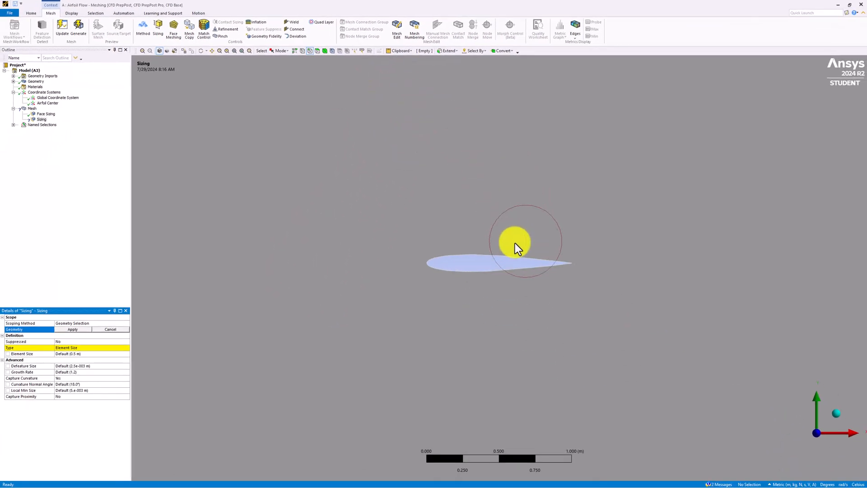
Step: Scope the sizing to the airfoil edge with 250 Number of Divisions
{"action": "left_click", "coordinate": [514, 262]}
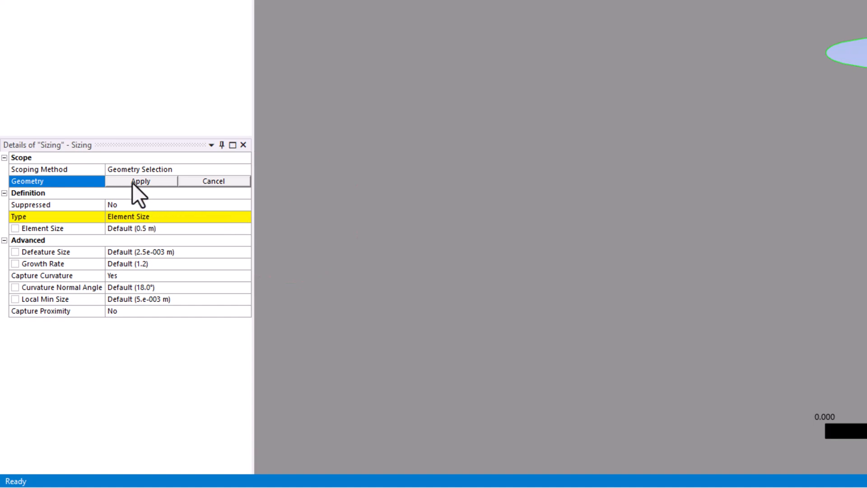
{"action": "left_click", "coordinate": [140, 180]}
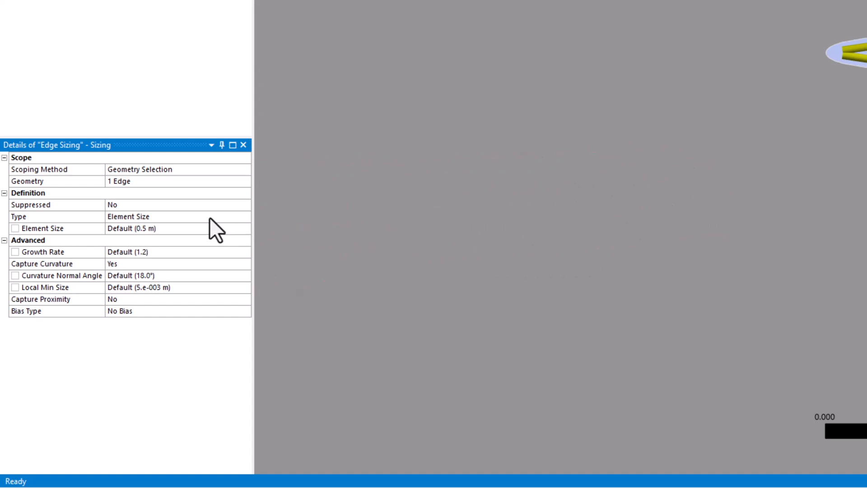
{"action": "left_click", "coordinate": [245, 215]}
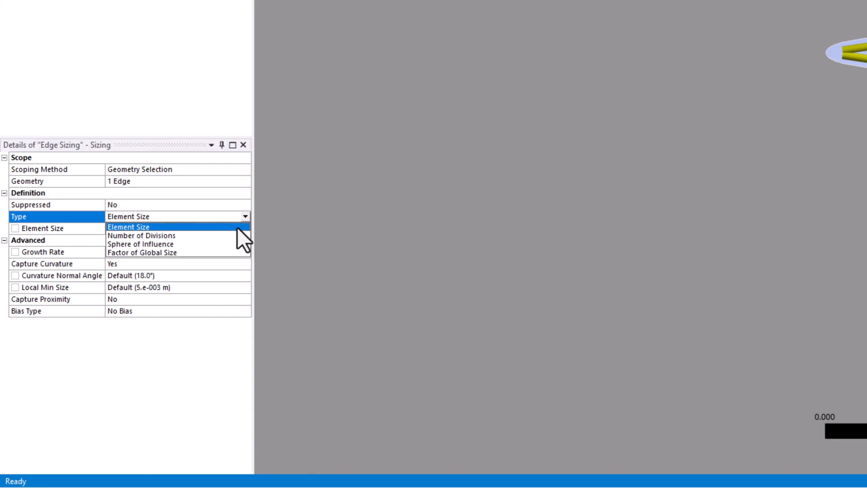
{"action": "left_click", "coordinate": [141, 234]}
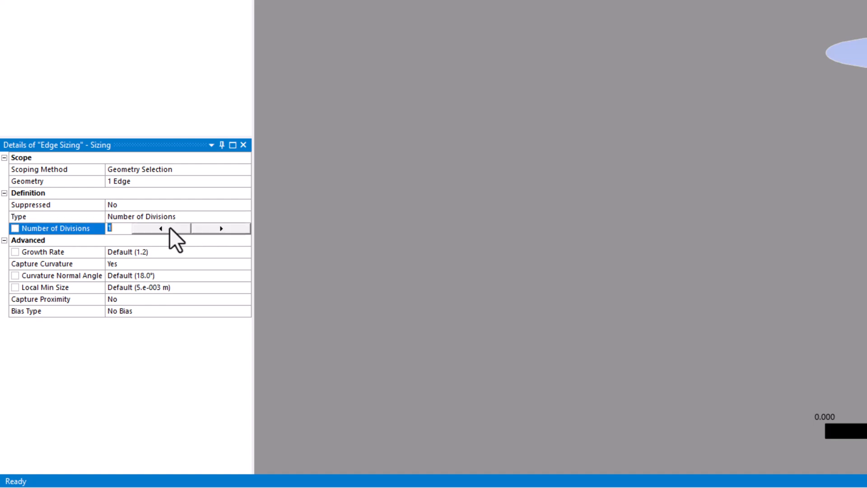
{"action": "type", "text": "250"}
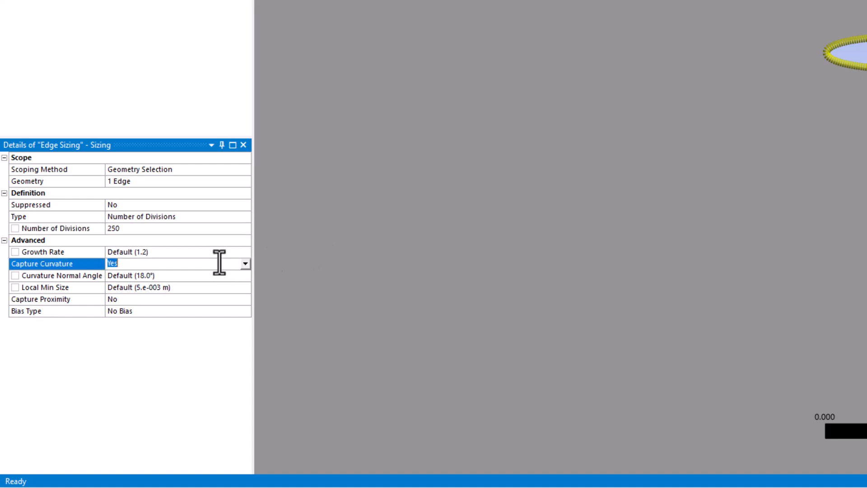
Step: Turn Capture Curvature off and make the edge sizing behaviour Hard
{"action": "left_click", "coordinate": [243, 263]}
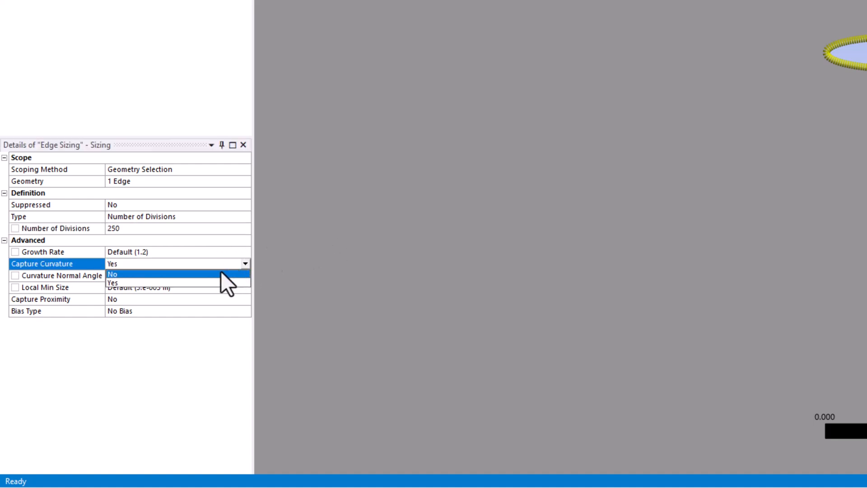
{"action": "left_click", "coordinate": [112, 274]}
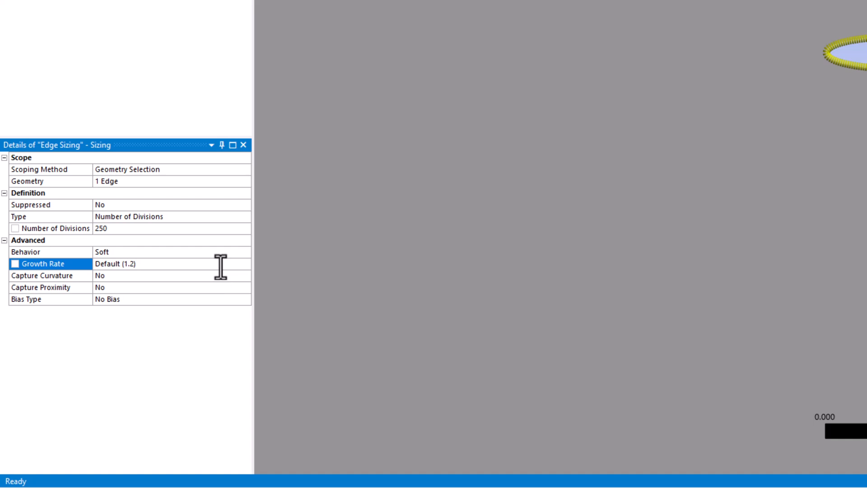
{"action": "left_click", "coordinate": [245, 252]}
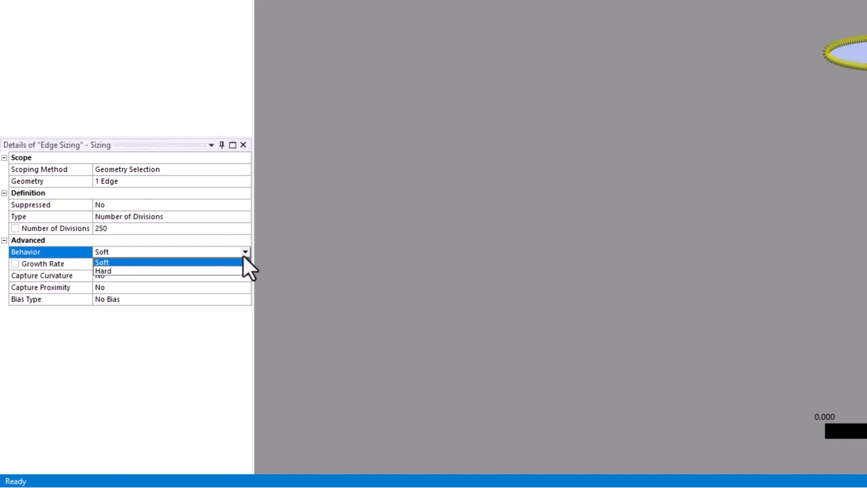
{"action": "left_click", "coordinate": [103, 271]}
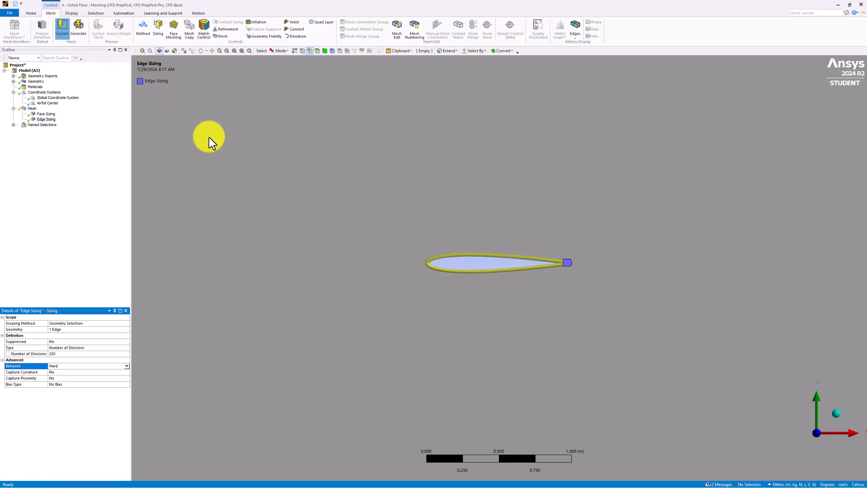
{"action": "left_click", "coordinate": [78, 29]}
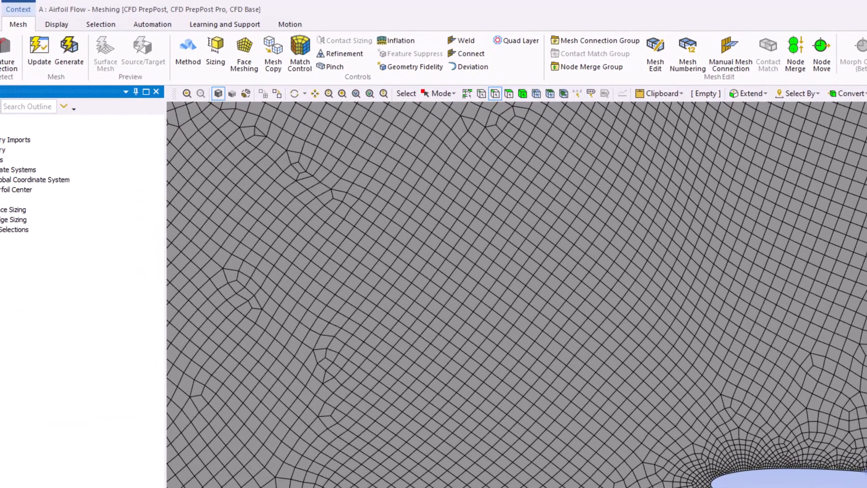
{"action": "mouse_move", "coordinate": [412, 66]}
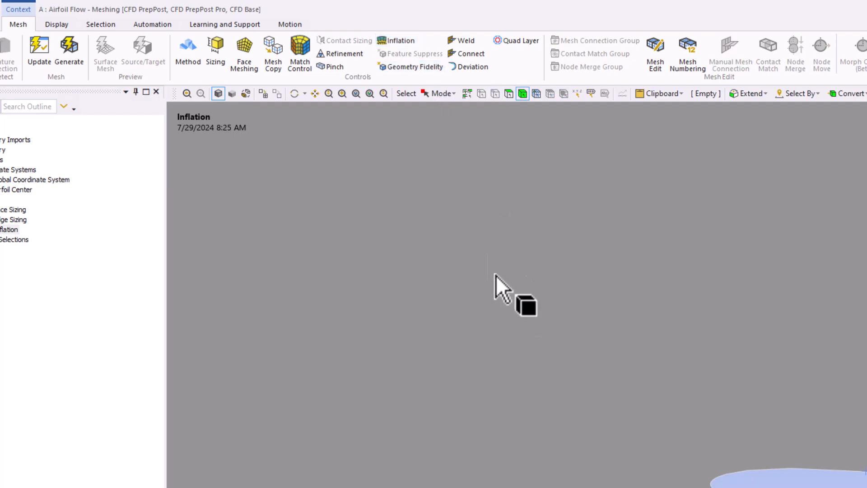
{"action": "mouse_move", "coordinate": [607, 240]}
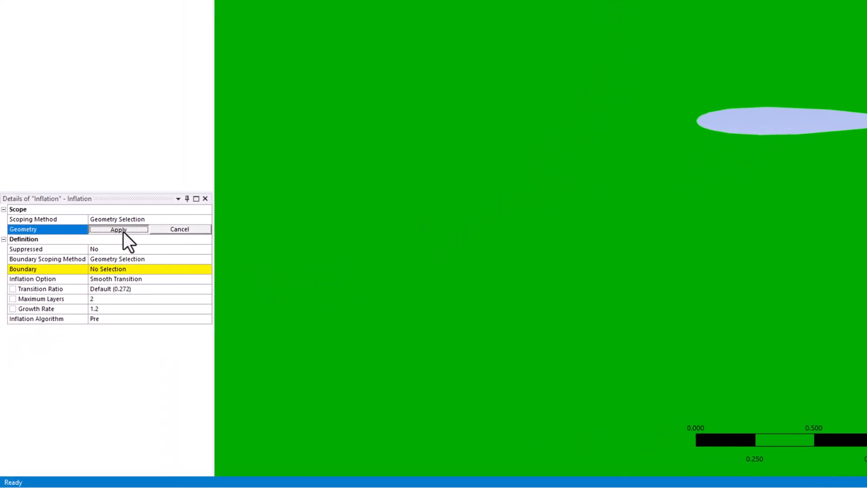
Step: Scope the new Inflation control to the single flow-domain face
{"action": "left_click", "coordinate": [119, 229]}
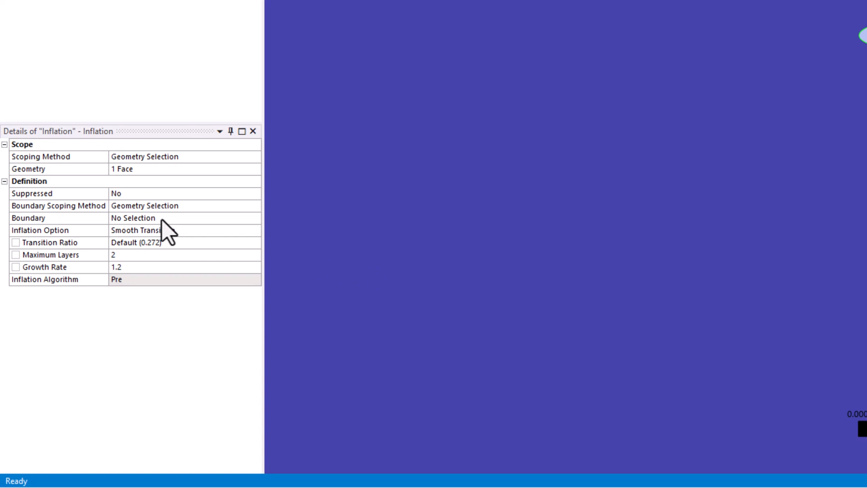
Step: Inflate from the airfoil edge using Total Thickness, 10 layers, 0.01 m maximum thickness
{"action": "left_click", "coordinate": [133, 218]}
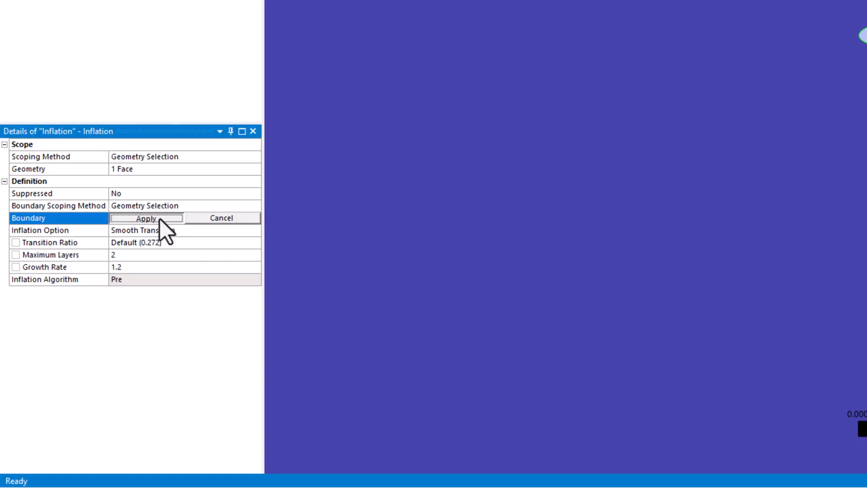
{"action": "left_click", "coordinate": [146, 218]}
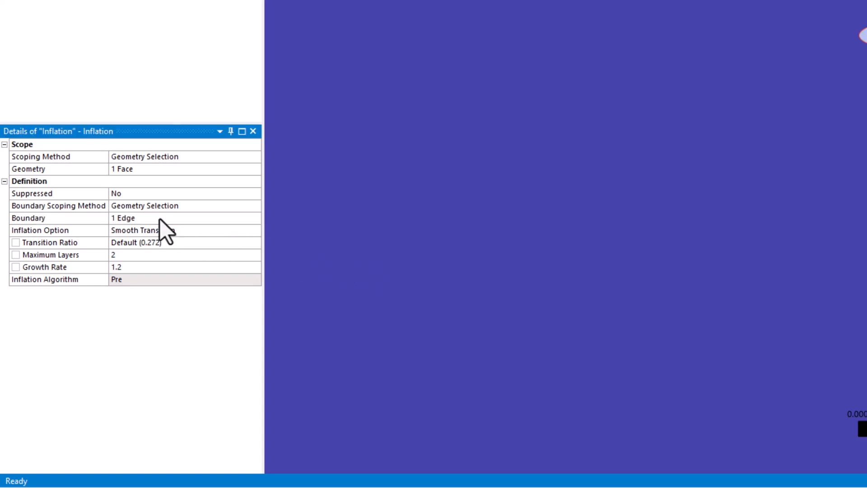
{"action": "mouse_move", "coordinate": [249, 246]}
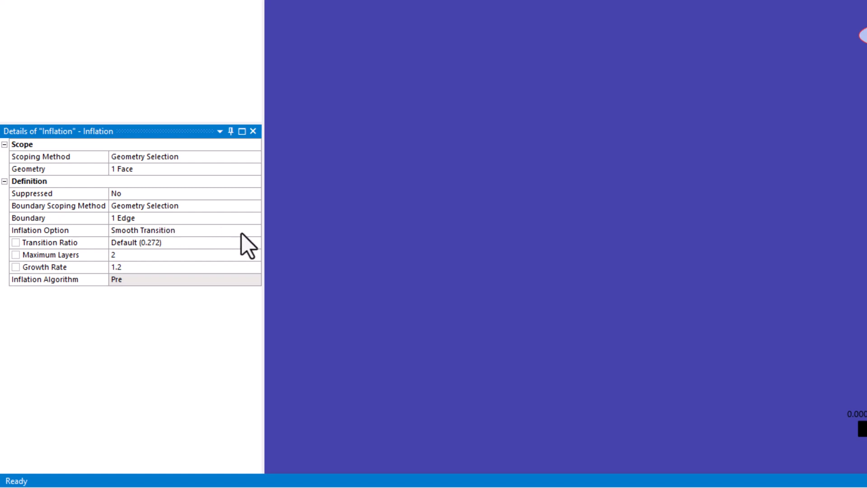
{"action": "left_click", "coordinate": [254, 230]}
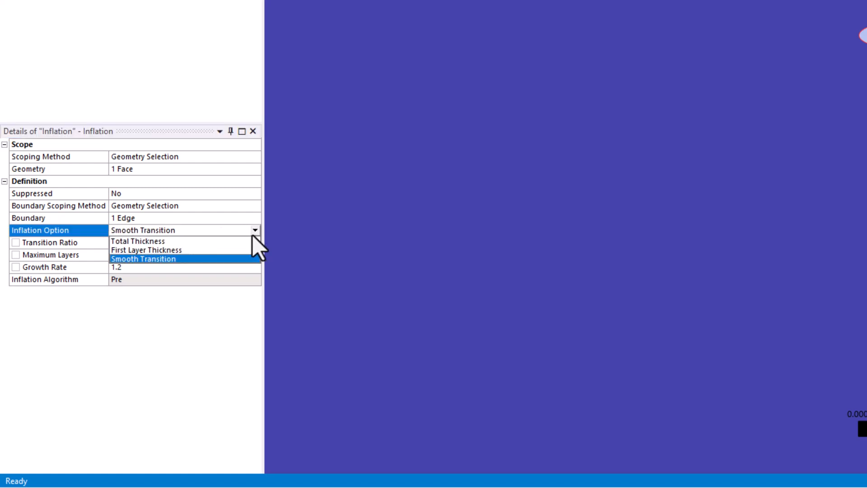
{"action": "left_click", "coordinate": [137, 240]}
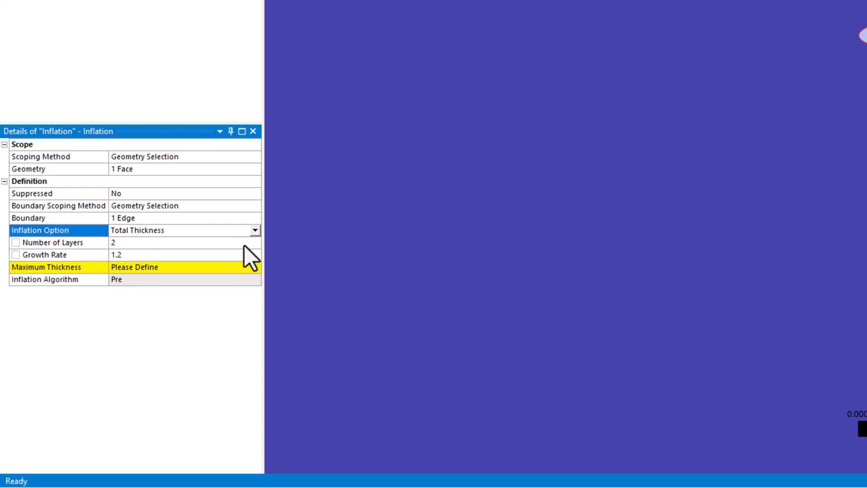
{"action": "left_click", "coordinate": [50, 242]}
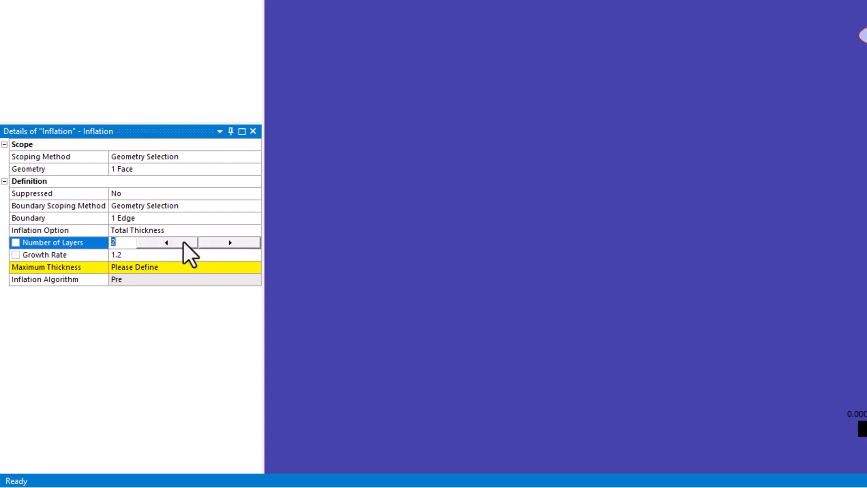
{"action": "type", "text": "10"}
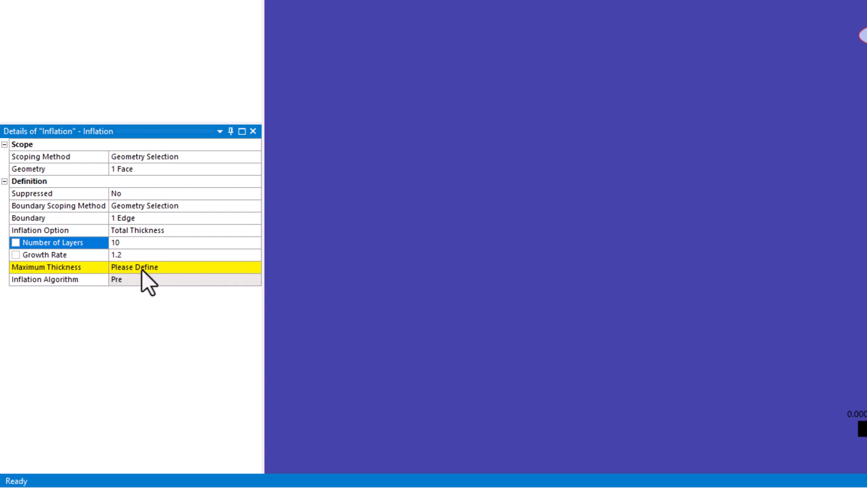
{"action": "type", "text": ".01"}
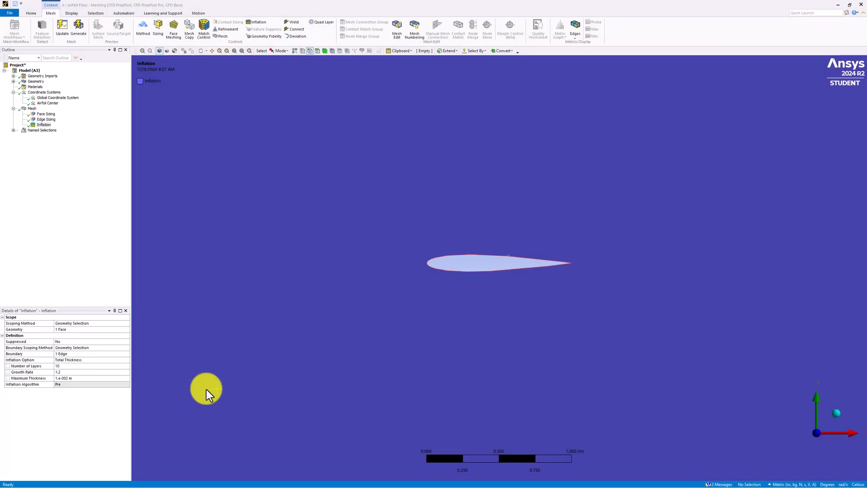
{"action": "mouse_move", "coordinate": [95, 182]}
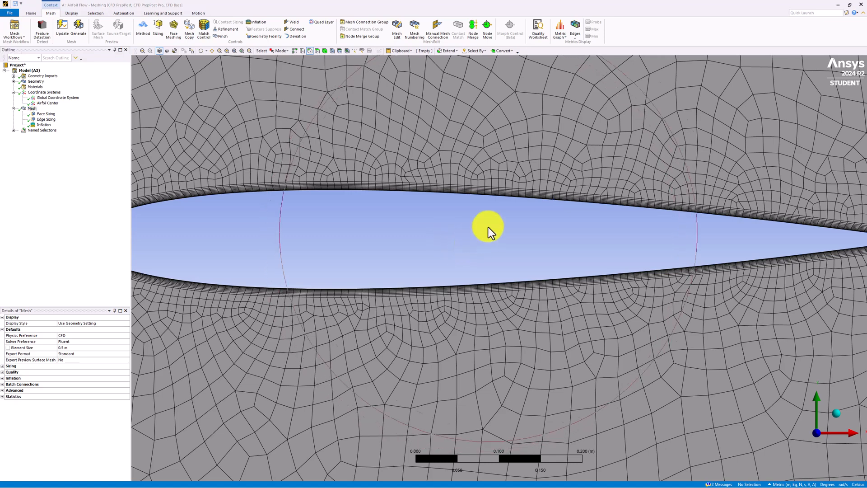
{"action": "mouse_move", "coordinate": [825, 21]}
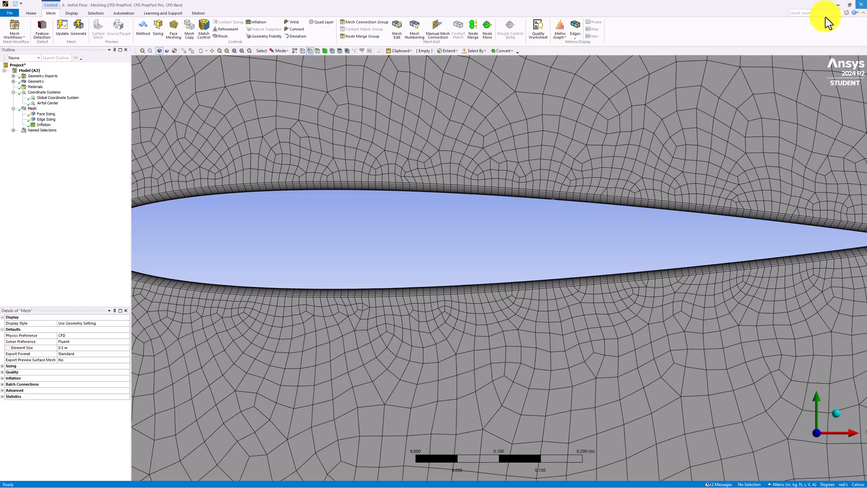